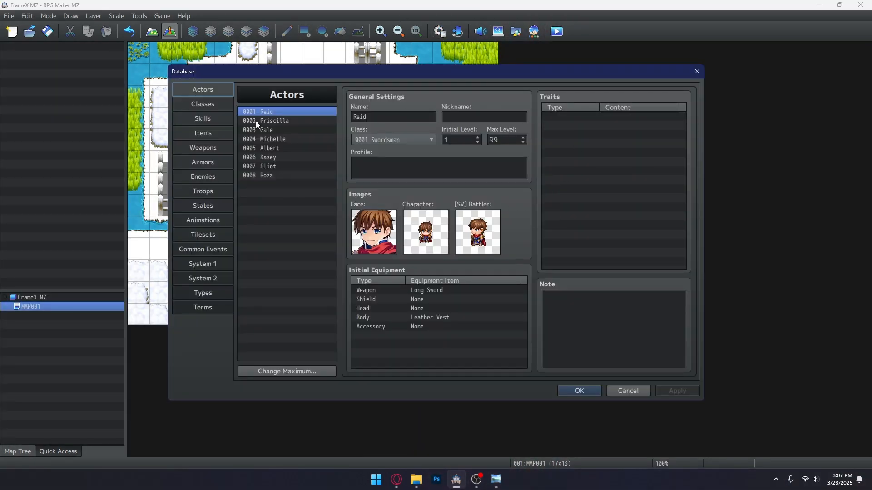
# Run a quick test battle against the Goblin troop with the first party member.
pyautogui.click(202, 191)
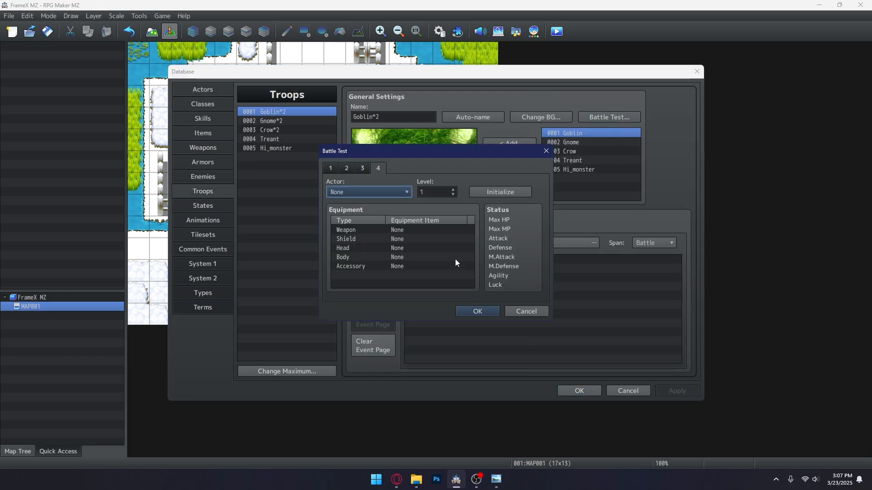
pyautogui.click(330, 167)
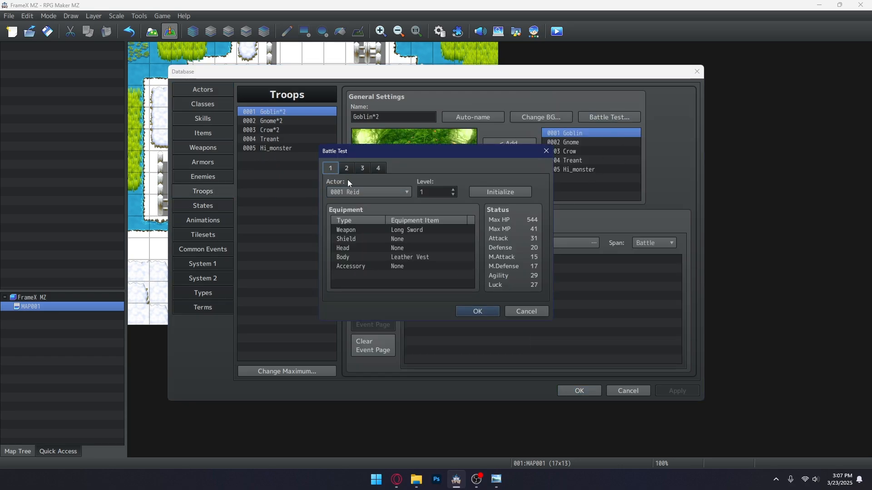
pyautogui.click(525, 311)
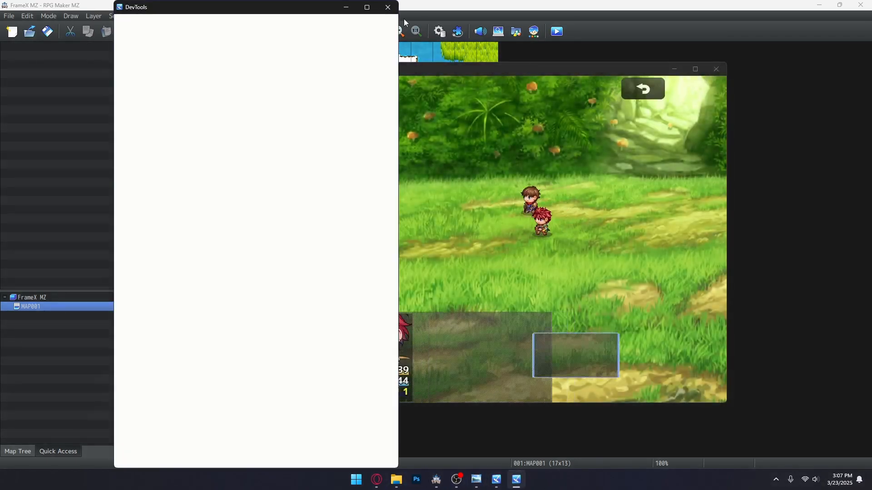
pyautogui.click(387, 7)
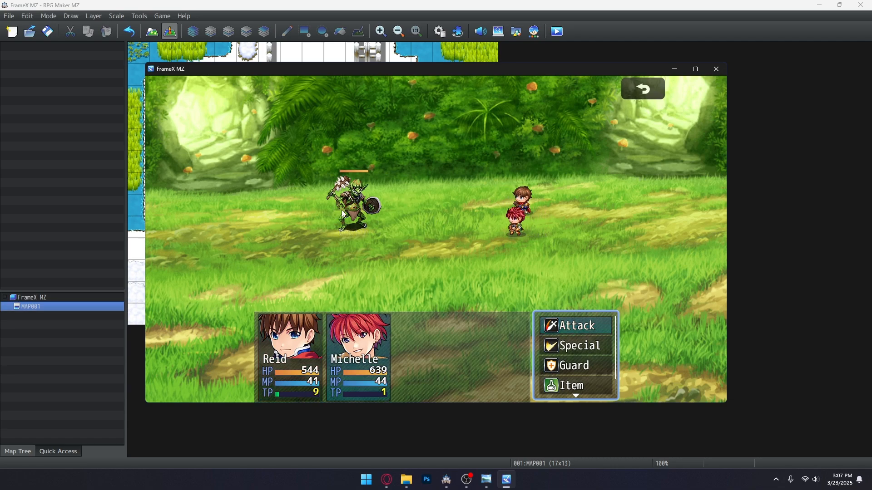
pyautogui.click(580, 325)
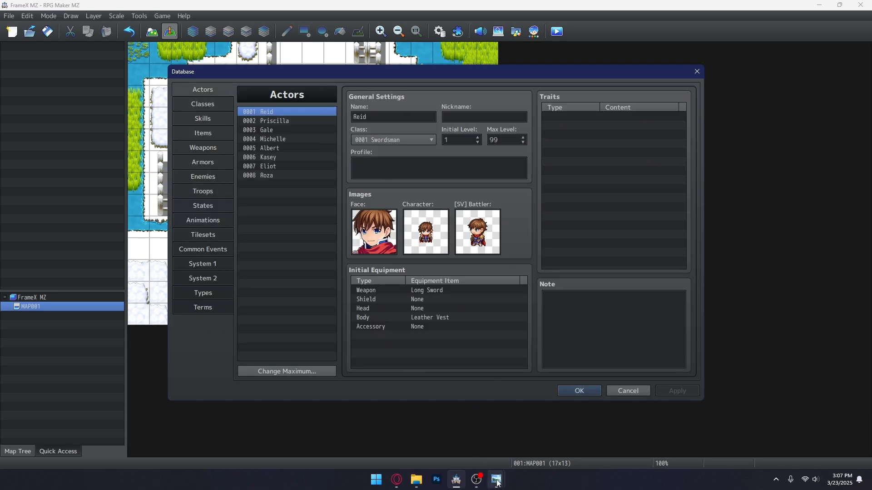
# Replace Reid's default side-view battler sheet with Figh.
pyautogui.click(495, 479)
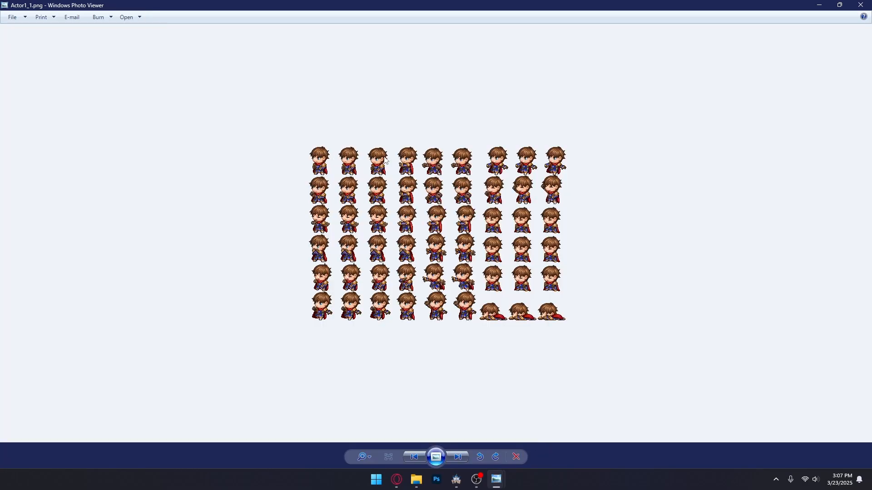
pyautogui.moveTo(451, 169)
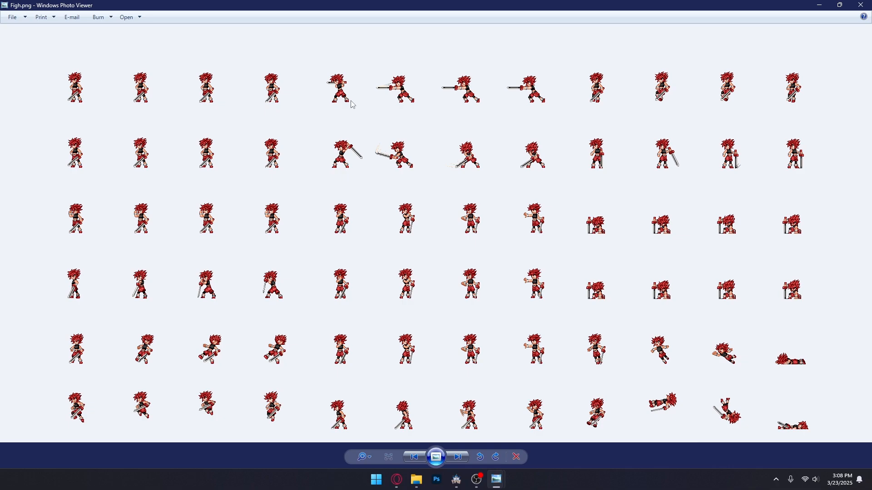
pyautogui.moveTo(113, 156)
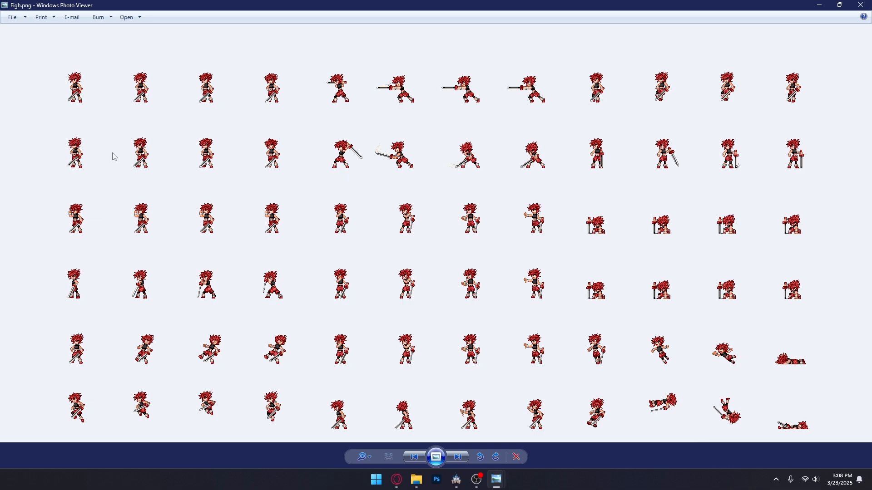
pyautogui.moveTo(113, 156)
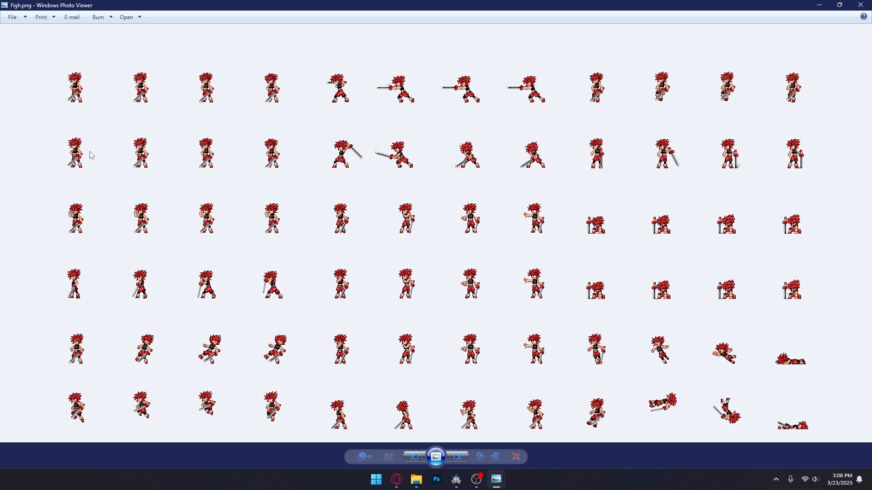
pyautogui.moveTo(267, 129)
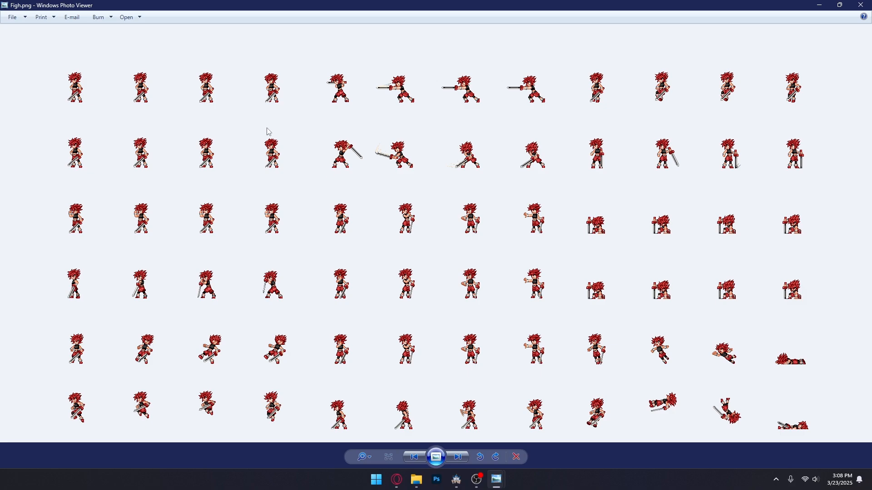
pyautogui.moveTo(507, 485)
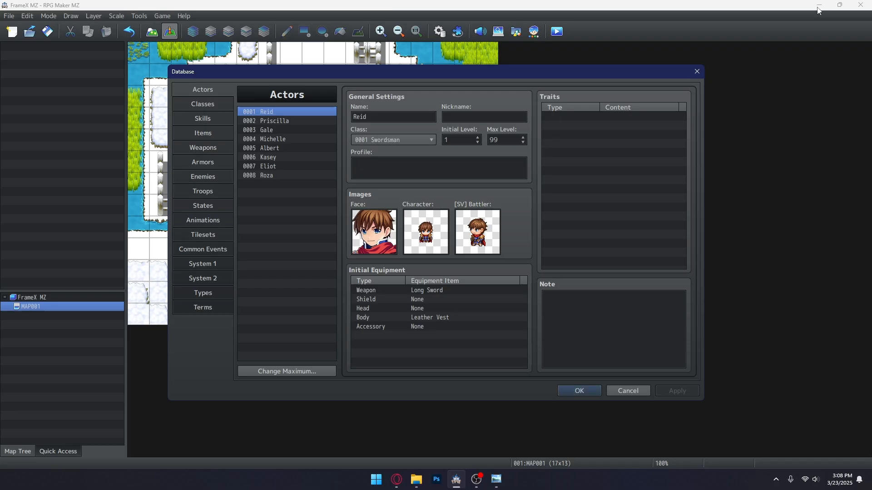
pyautogui.click(425, 232)
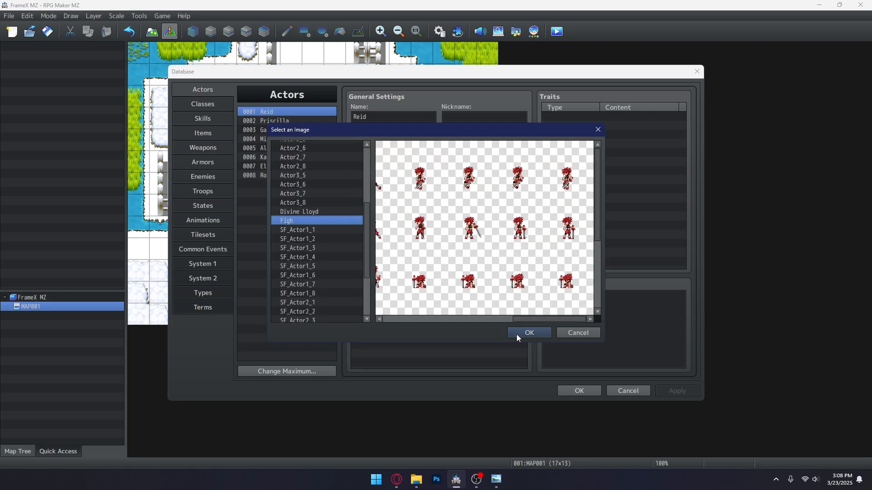
pyautogui.click(527, 334)
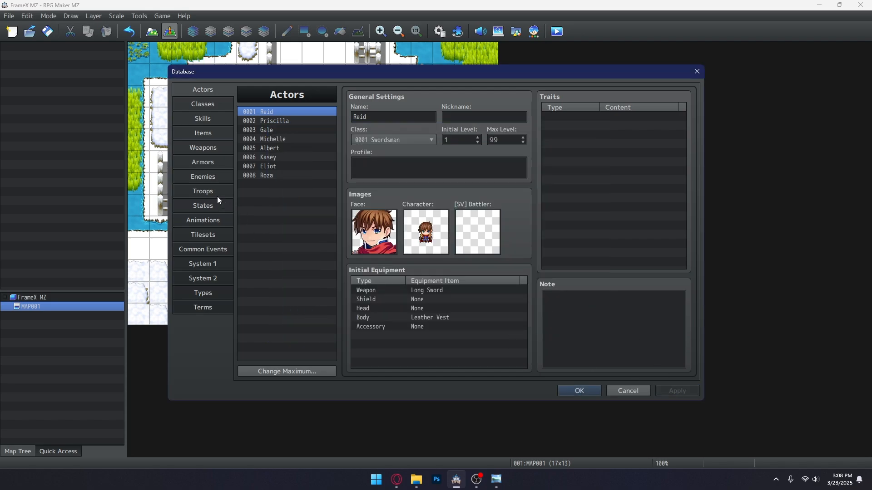
# Battle-test from the Troops list to preview Reid's Figh battler.
pyautogui.click(203, 193)
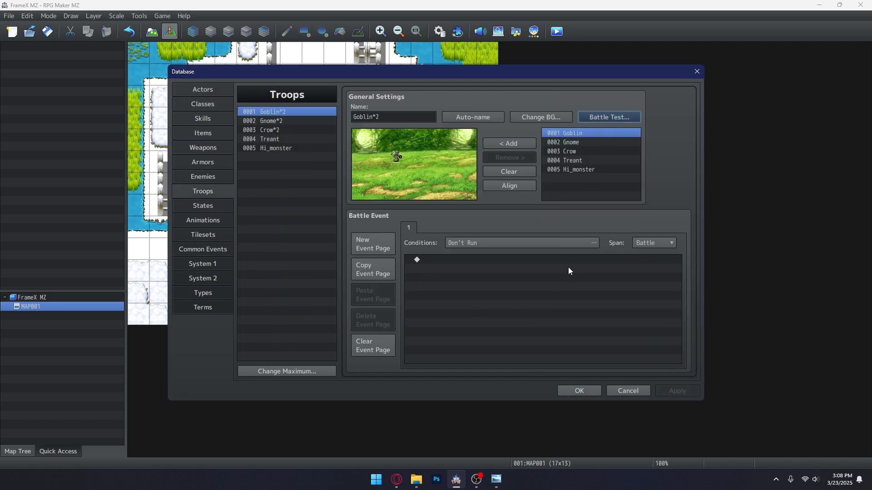
pyautogui.click(609, 116)
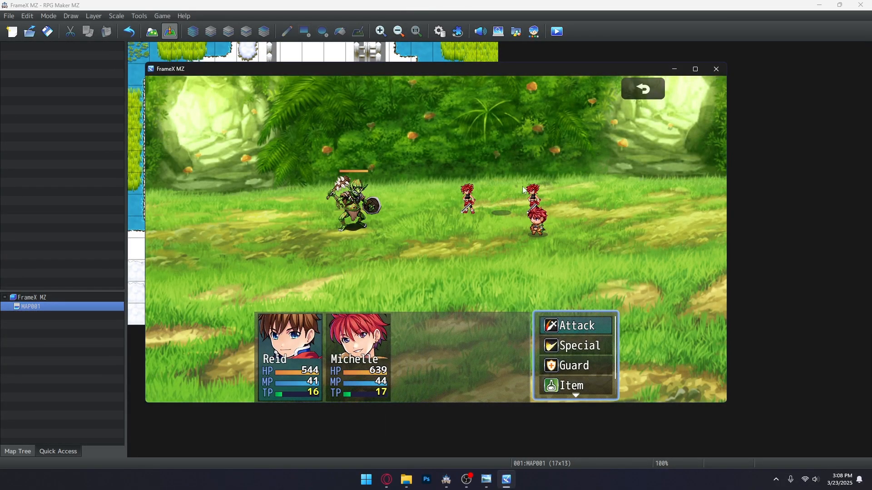
pyautogui.moveTo(716, 69)
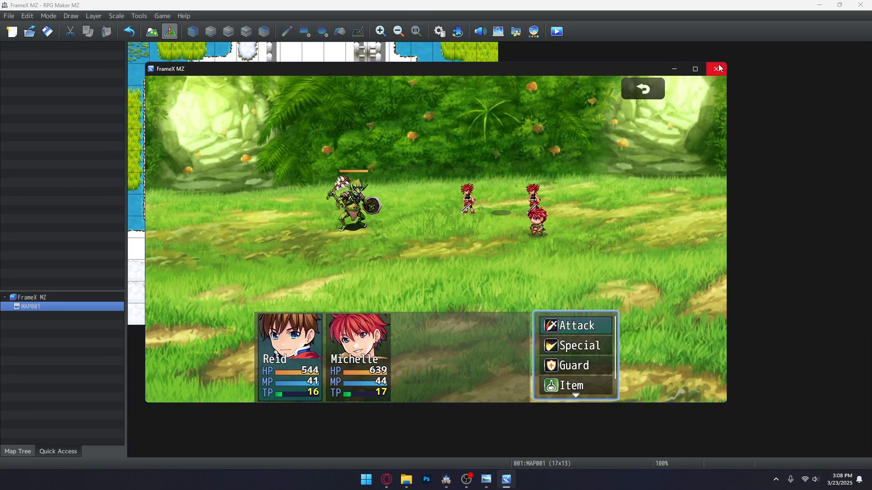
pyautogui.click(717, 69)
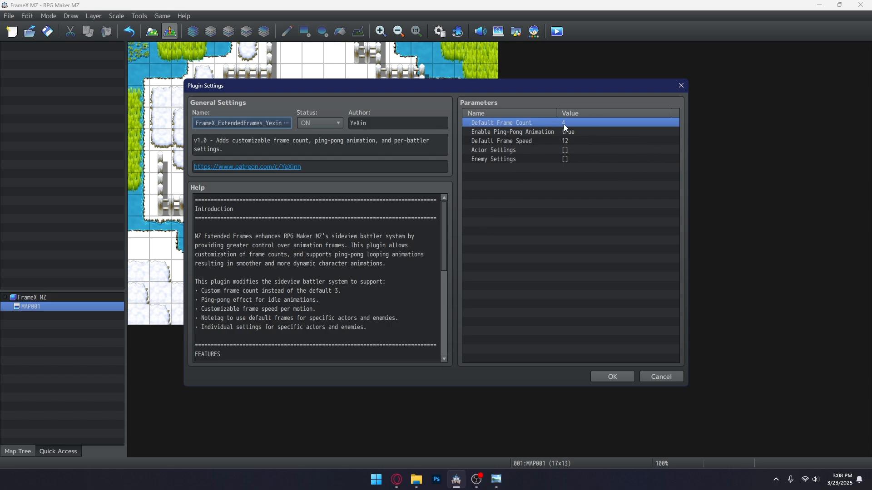
# Change FrameX Default Frame Count to 3, leaving Enable Ping-Pong Animation unchanged.
pyautogui.doubleClick(564, 123)
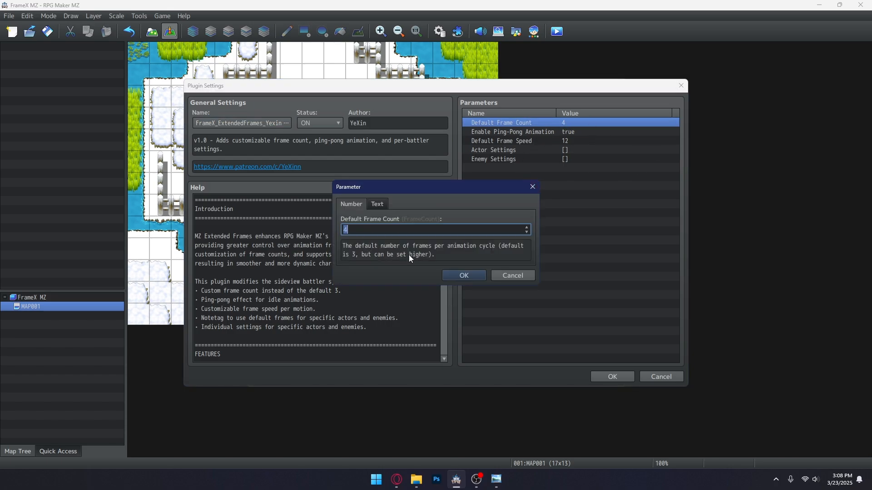
pyautogui.moveTo(386, 263)
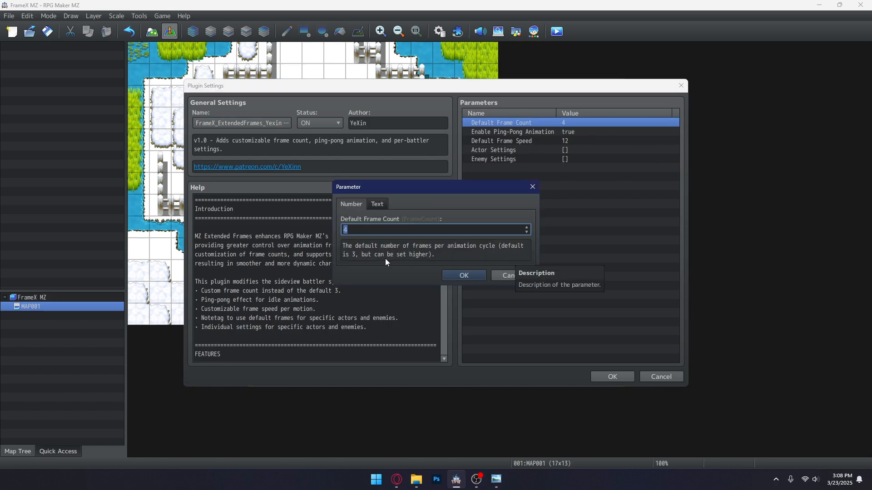
pyautogui.write('5')
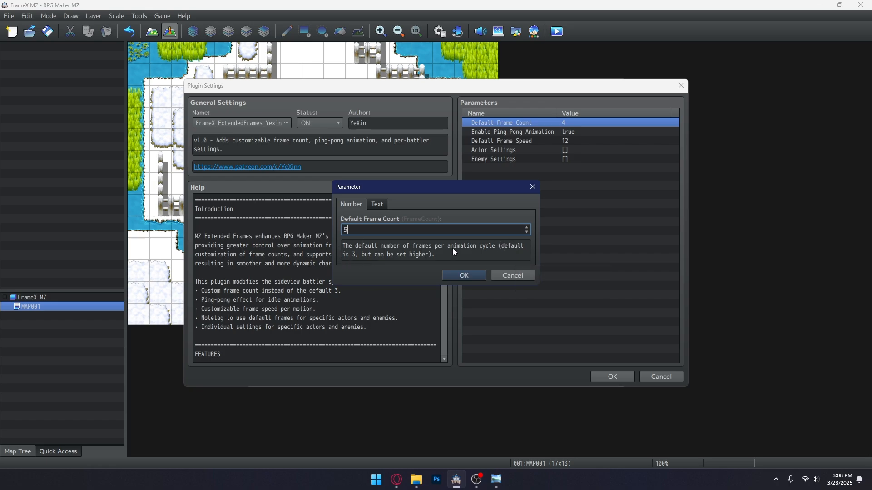
pyautogui.click(463, 275)
pyautogui.write('3')
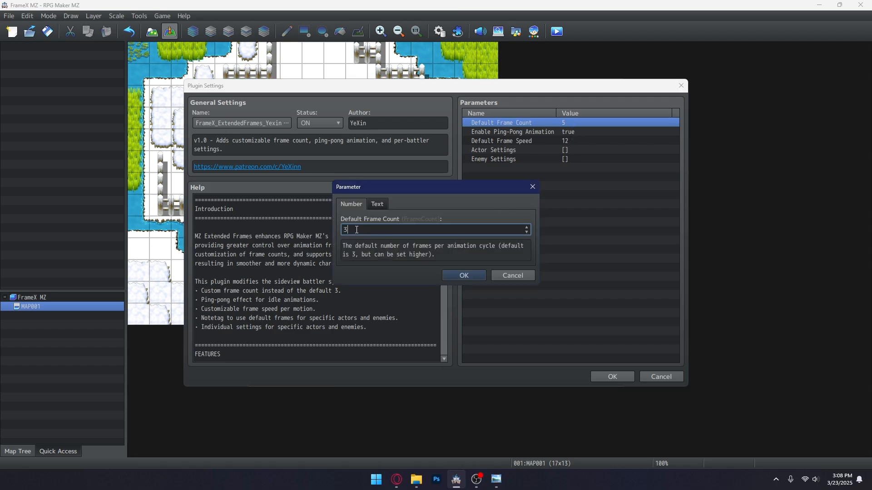
pyautogui.click(463, 275)
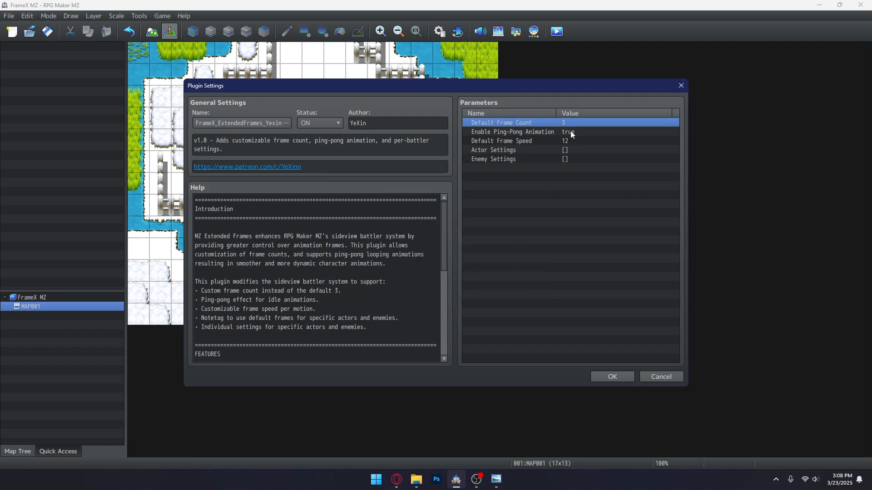
pyautogui.doubleClick(511, 132)
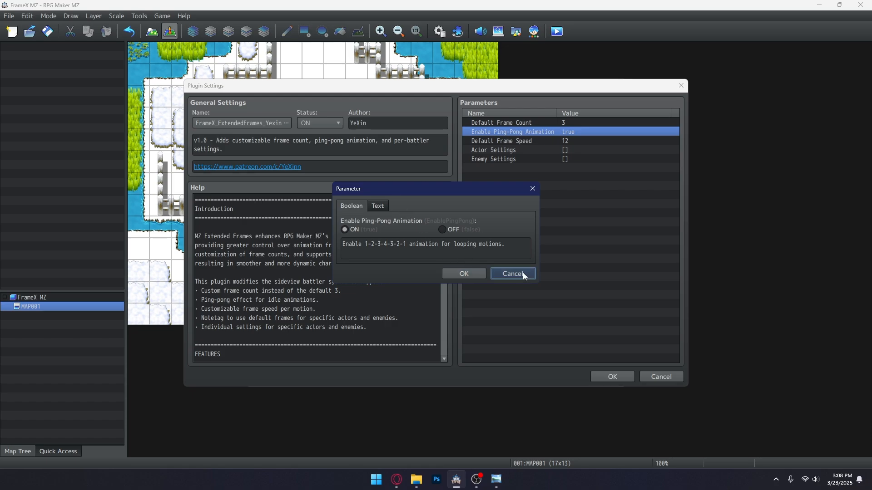
pyautogui.click(511, 273)
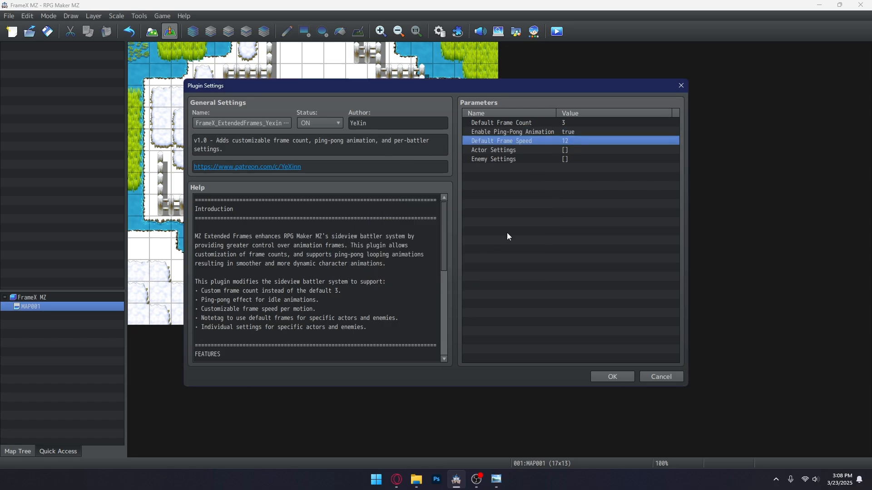
pyautogui.doubleClick(565, 150)
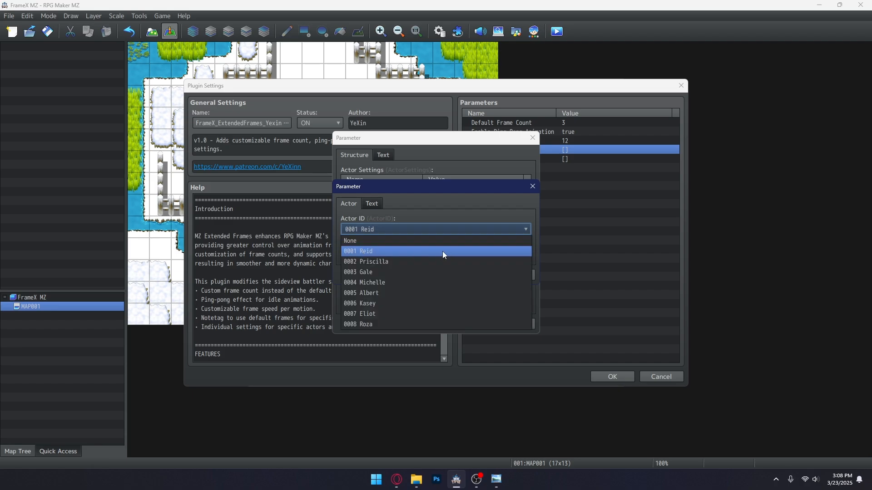
# Store a FrameX Actor Settings entry for Reid (actor 1) with frame speed 8.
pyautogui.click(358, 251)
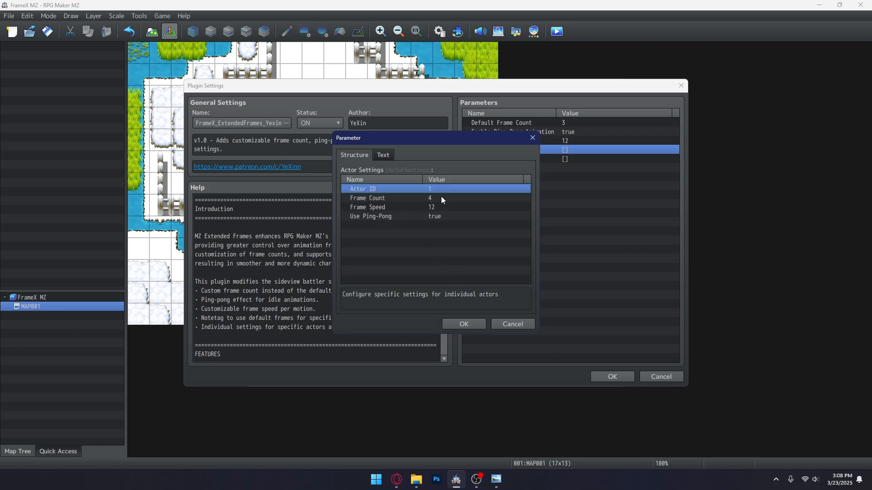
pyautogui.click(367, 197)
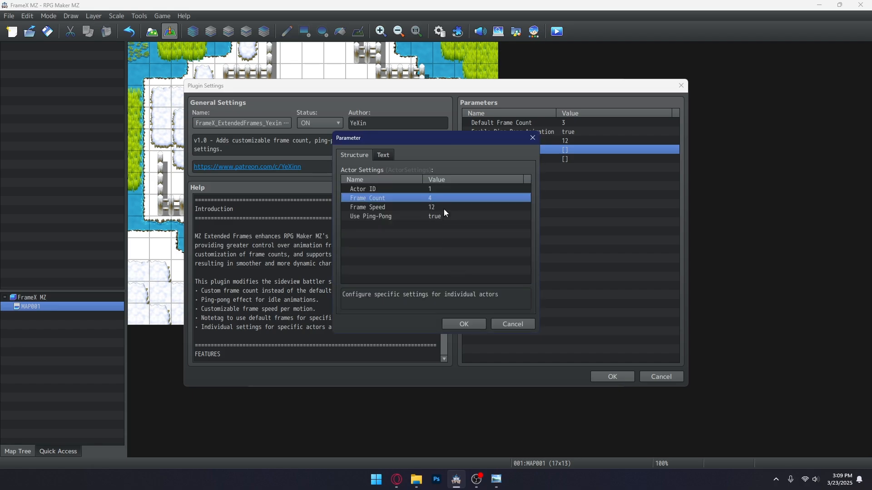
pyautogui.doubleClick(431, 207)
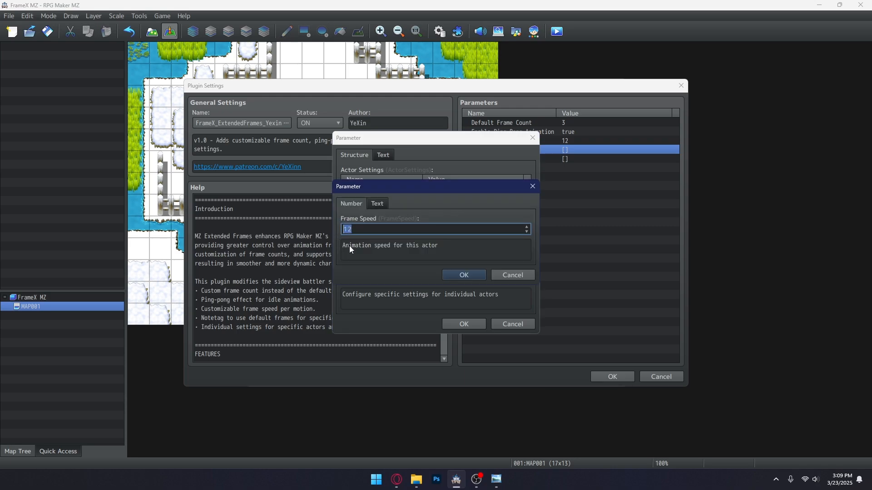
pyautogui.click(463, 274)
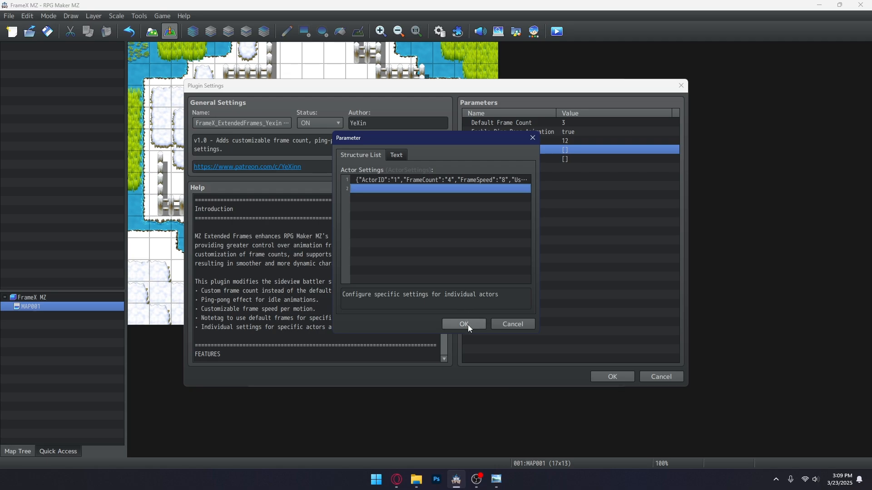
pyautogui.click(464, 324)
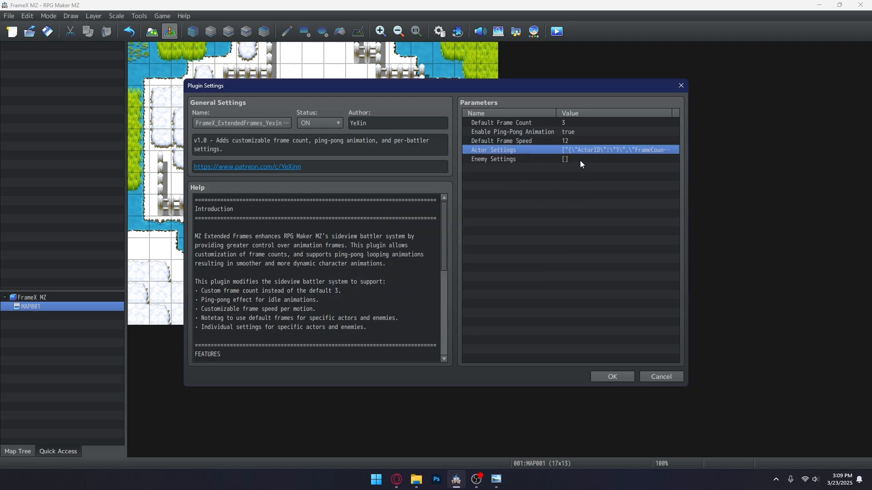
pyautogui.doubleClick(616, 149)
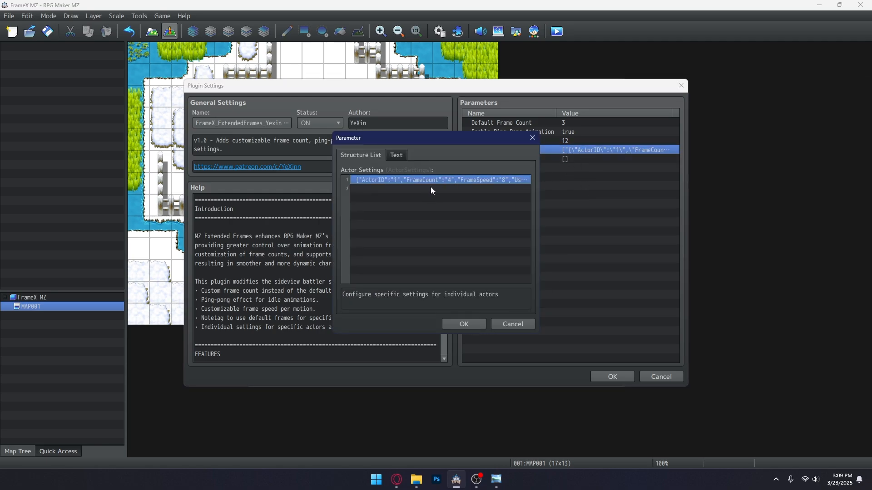
pyautogui.click(463, 324)
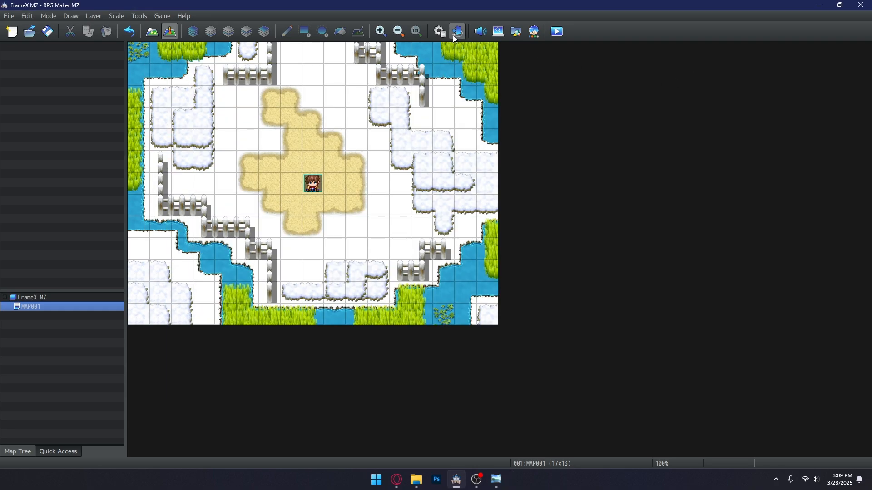
# Change FrameX Default Frame Count to 5, then open the Goblin*2 troop in the Database.
pyautogui.click(457, 32)
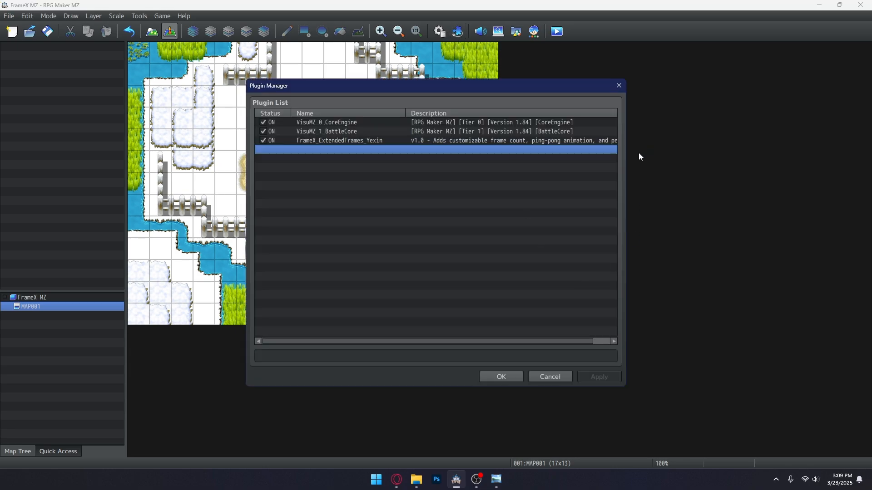
pyautogui.doubleClick(339, 141)
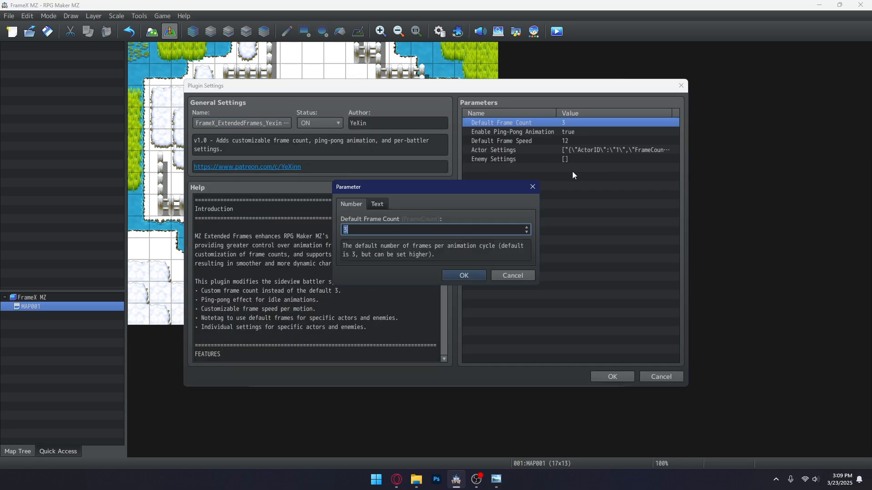
pyautogui.write('5')
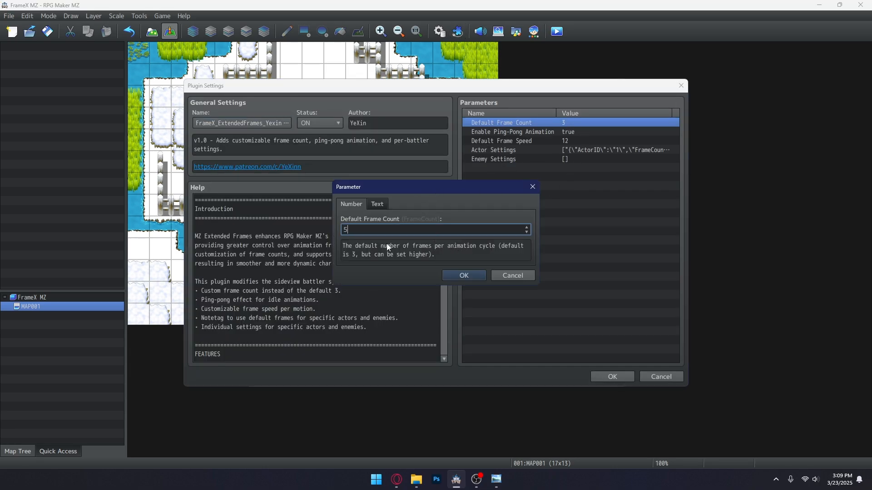
pyautogui.click(463, 275)
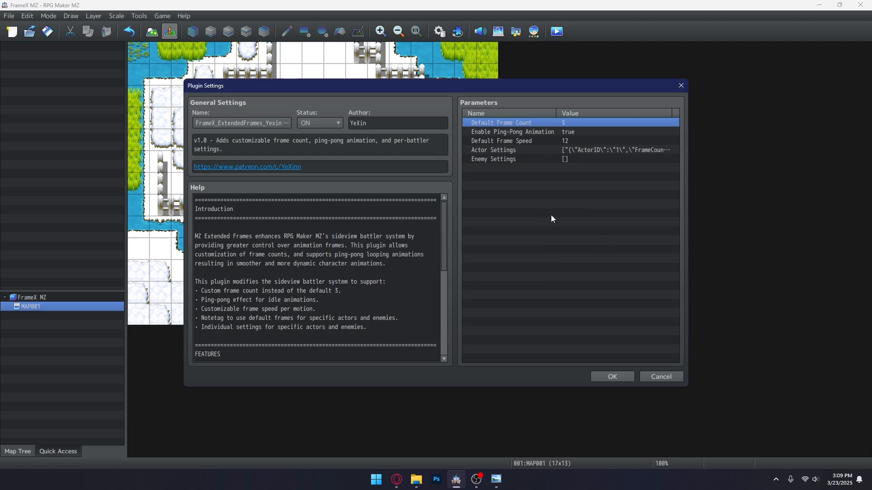
pyautogui.moveTo(353, 297)
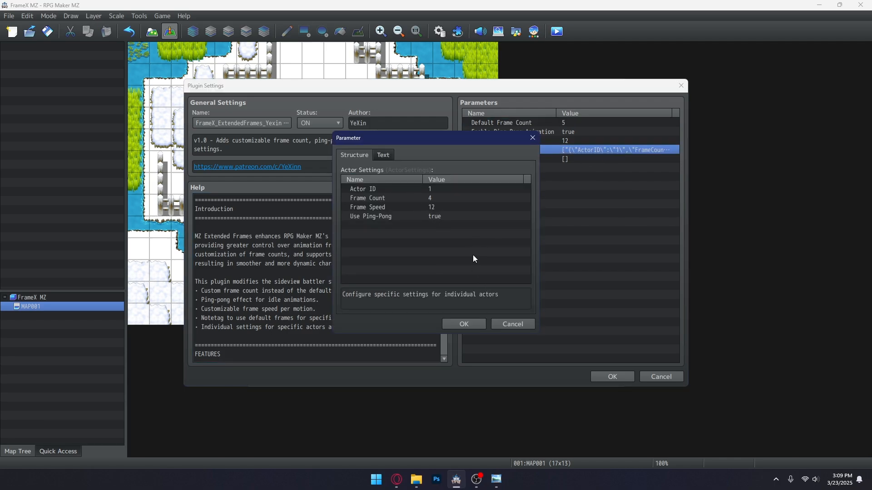
pyautogui.click(355, 155)
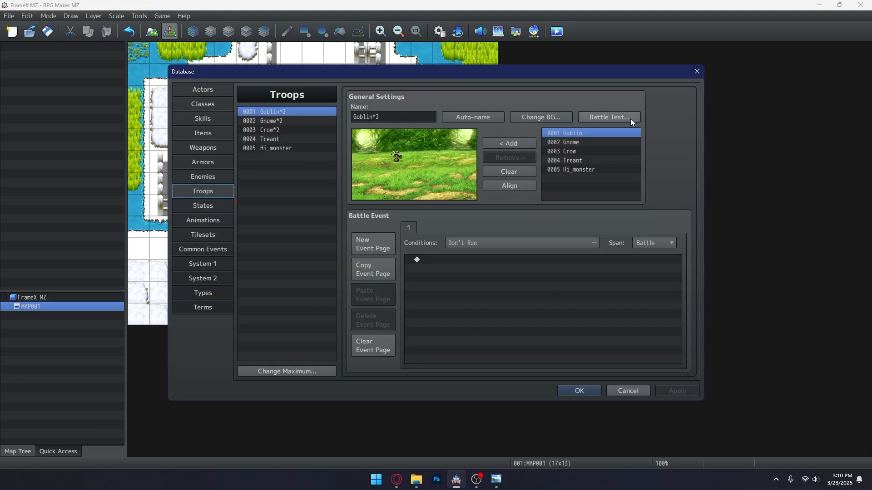
pyautogui.click(608, 117)
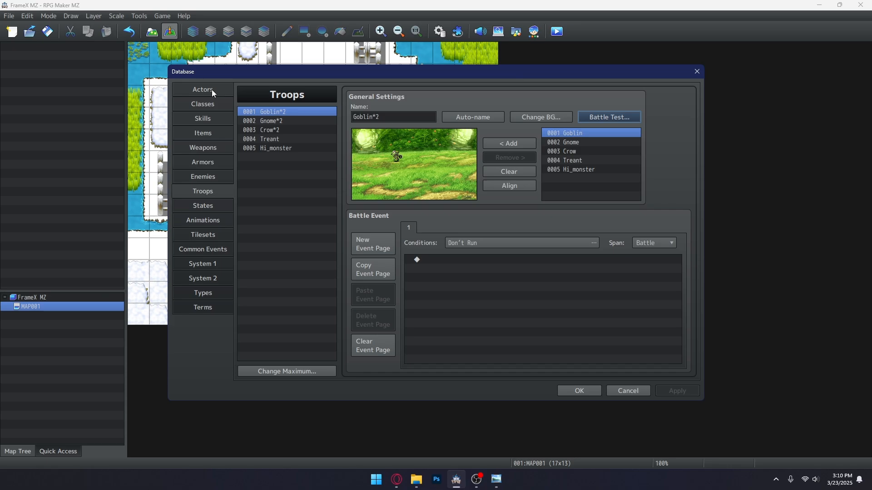
# Type a DefaultFrames note tag into Michelle's actor Note, then close the Database.
pyautogui.click(202, 90)
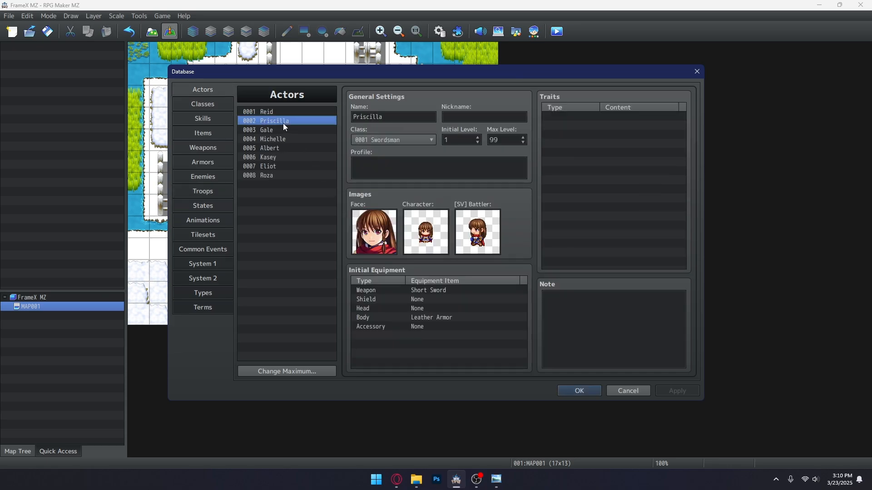
pyautogui.click(273, 138)
pyautogui.write('<')
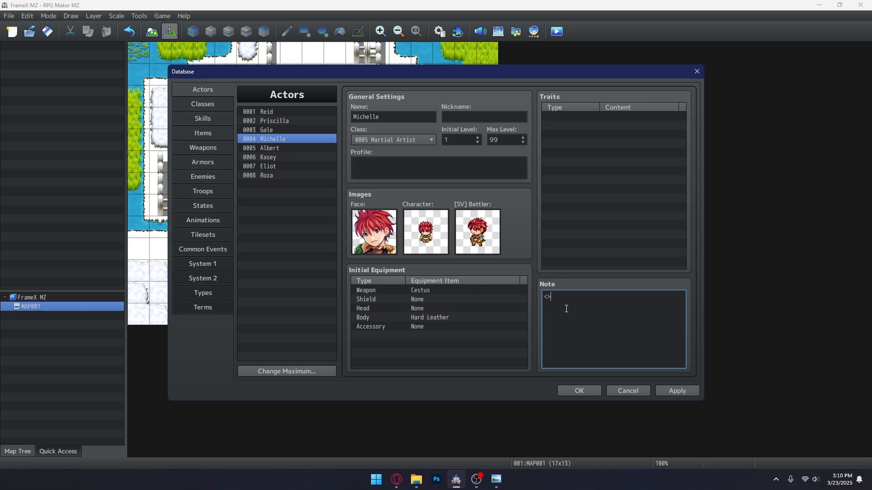
pyautogui.write('DefaultF')
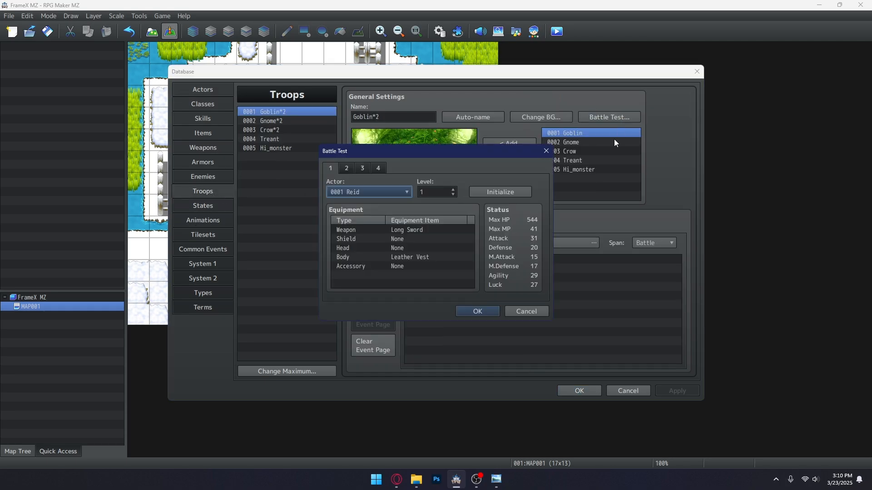
pyautogui.click(525, 311)
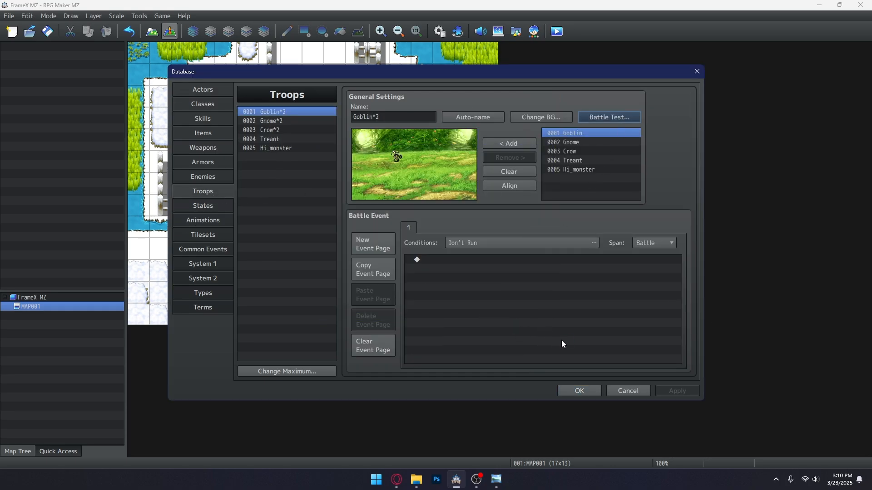
pyautogui.click(608, 116)
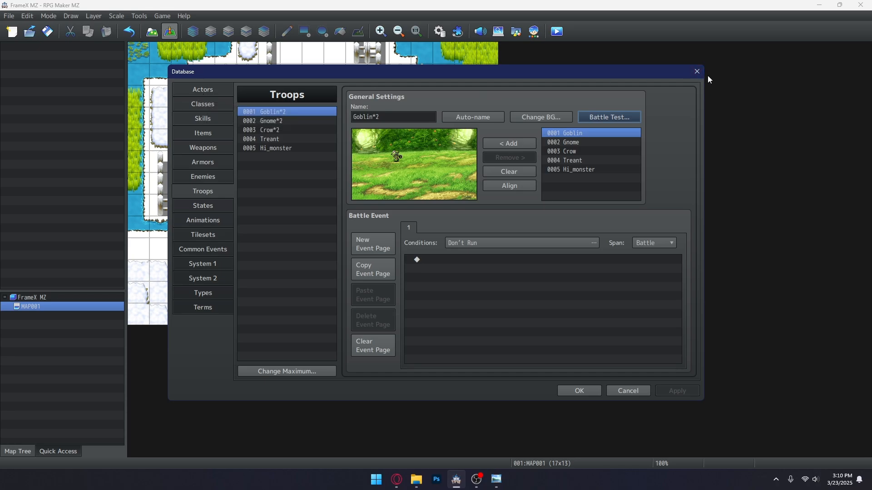
pyautogui.click(695, 71)
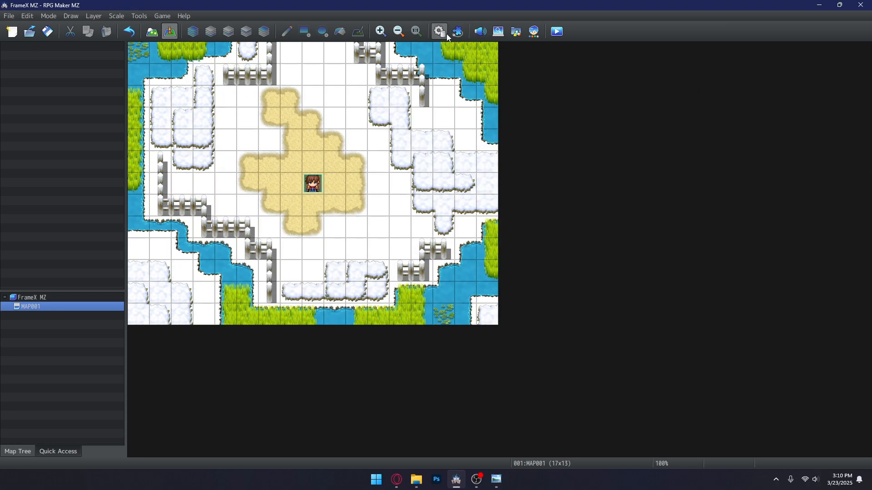
# Assign the FrameX actor entry to its chosen actor with frame count 3 and save plugins.
pyautogui.click(438, 32)
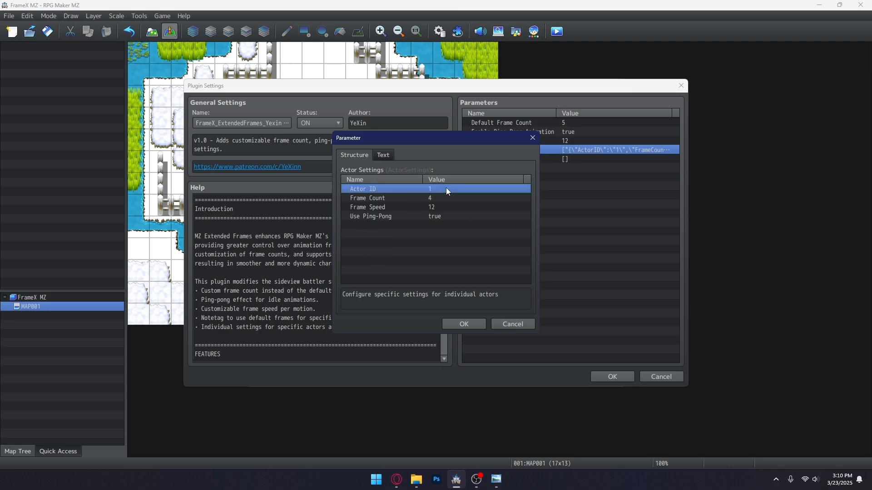
pyautogui.click(472, 189)
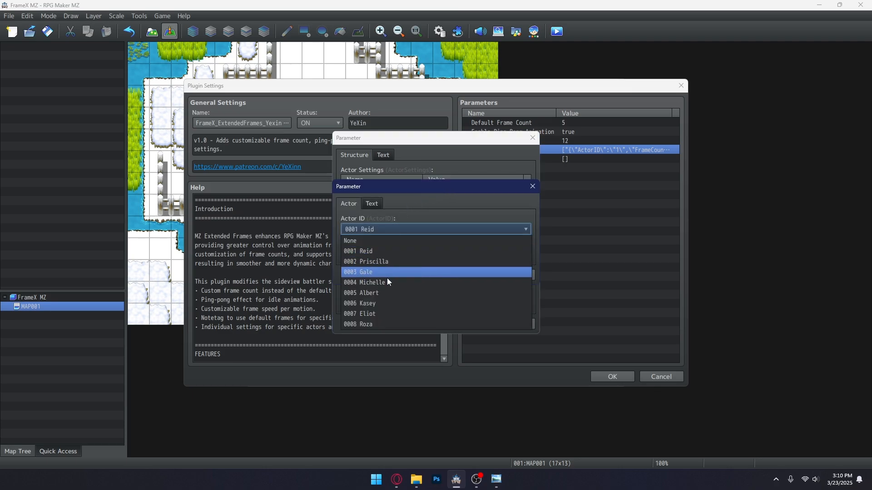
pyautogui.click(366, 262)
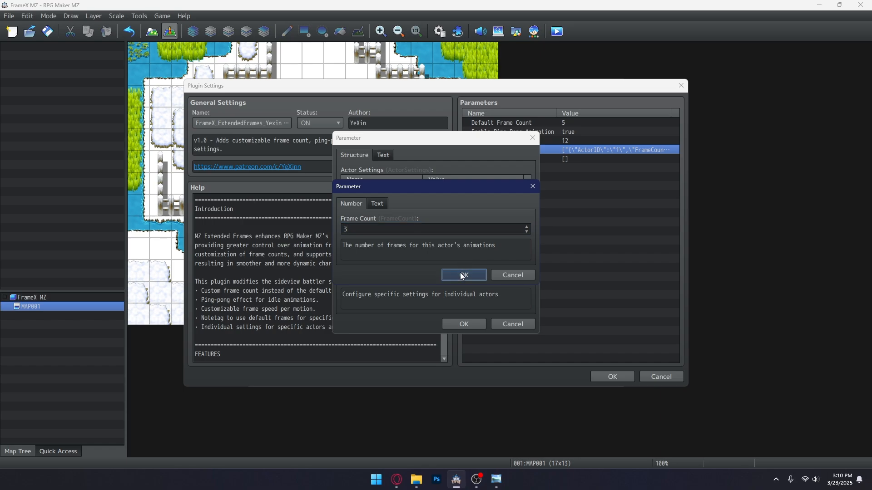
pyautogui.click(463, 275)
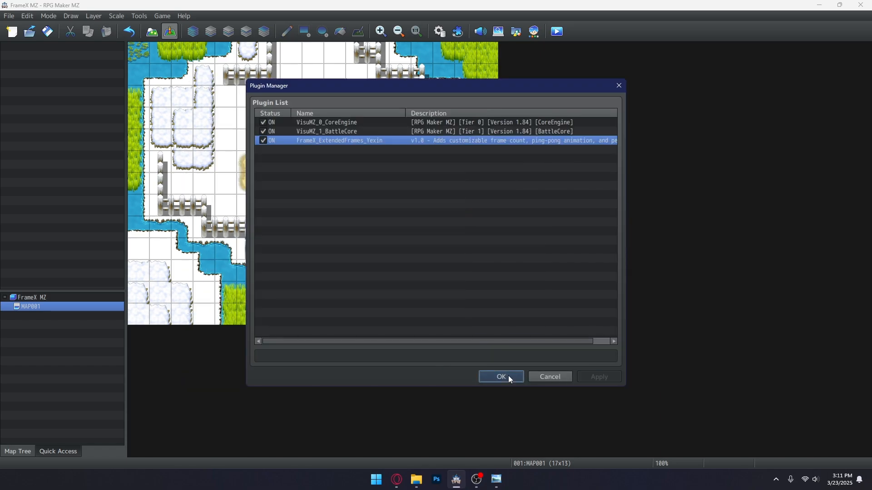
pyautogui.click(499, 376)
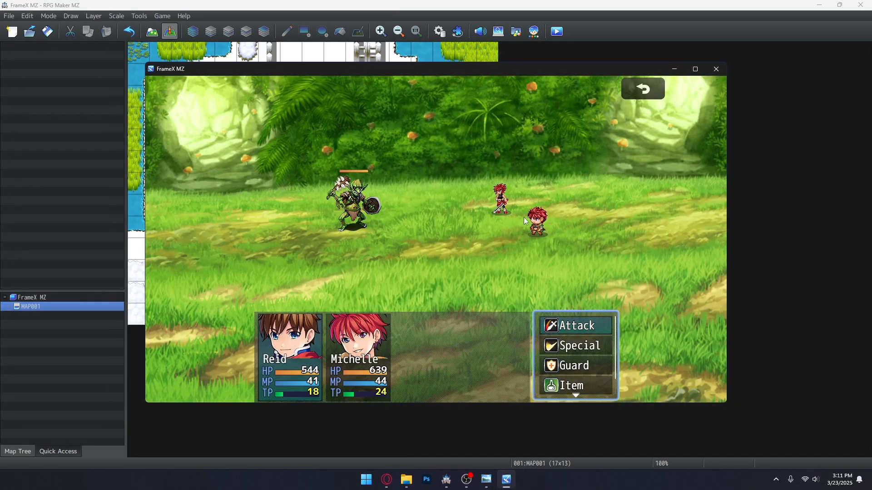
pyautogui.moveTo(716, 69)
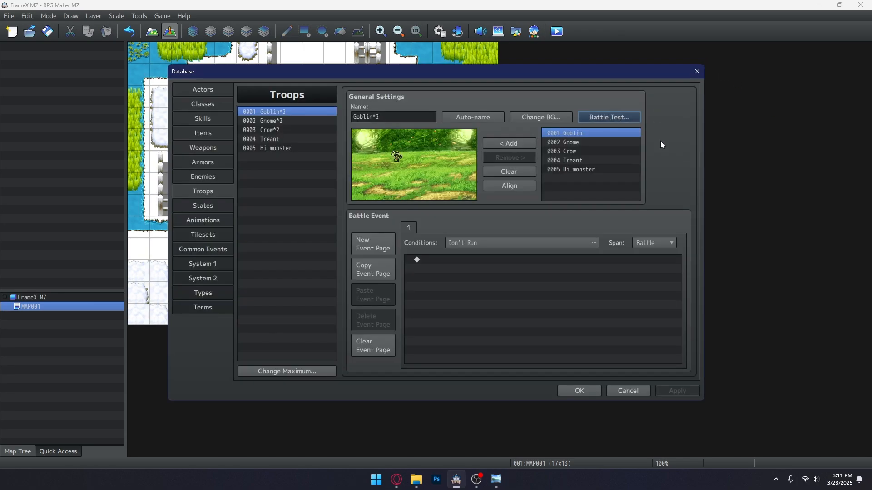
pyautogui.moveTo(663, 143)
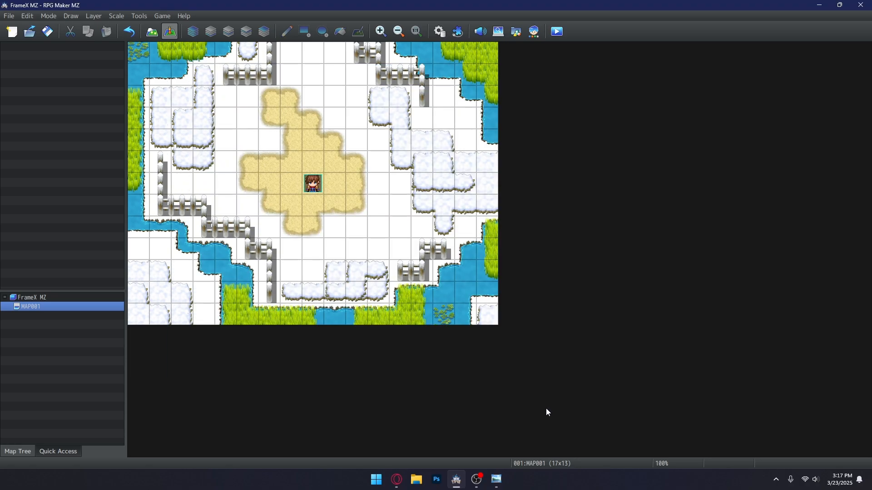
pyautogui.moveTo(578, 285)
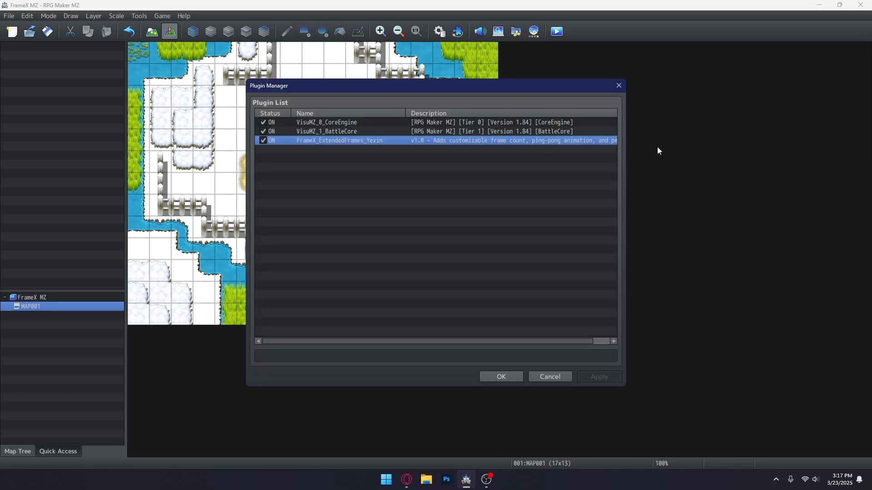
# Give Michelle's (actor 4) FrameX entry frame speed 5 and save the plugin configuration.
pyautogui.doubleClick(337, 141)
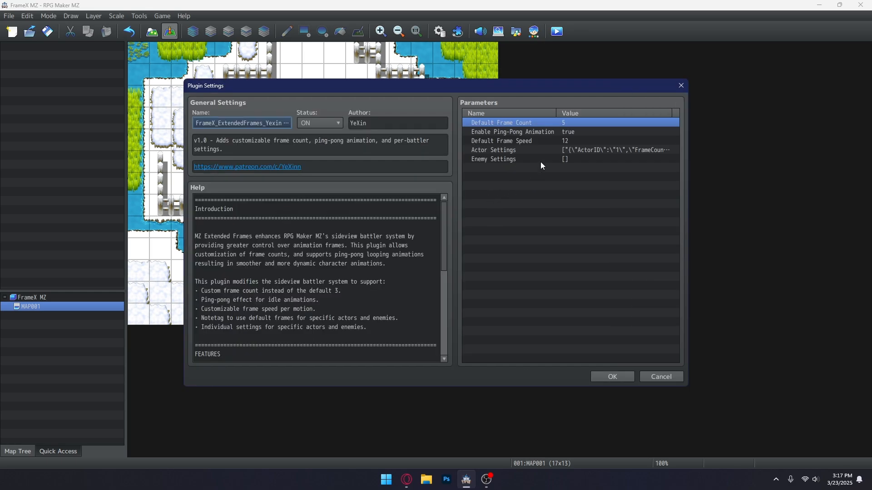
pyautogui.doubleClick(612, 149)
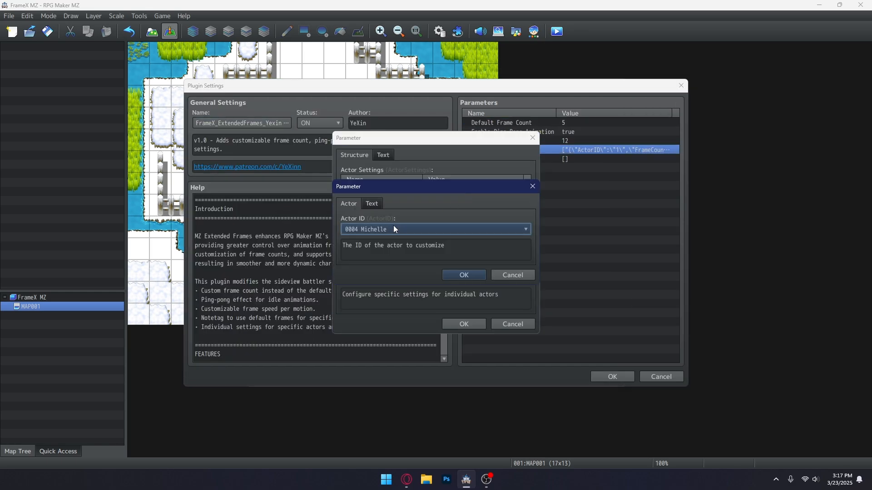
pyautogui.click(463, 275)
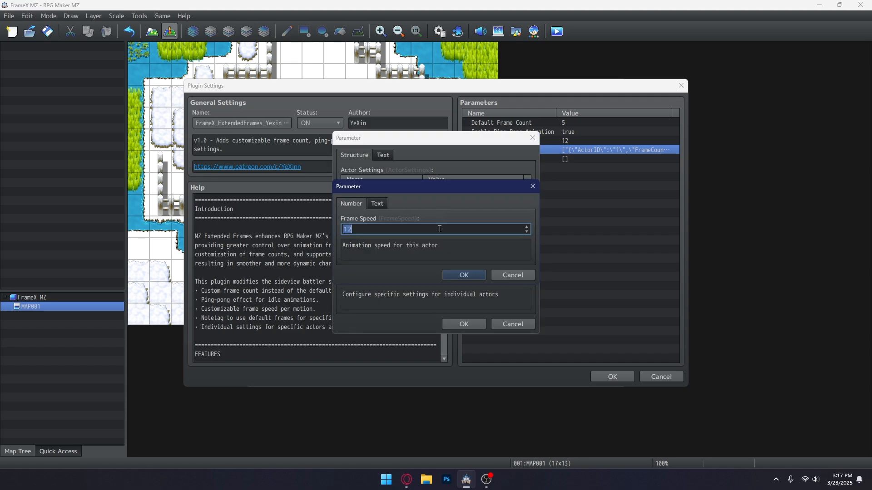
pyautogui.write('5')
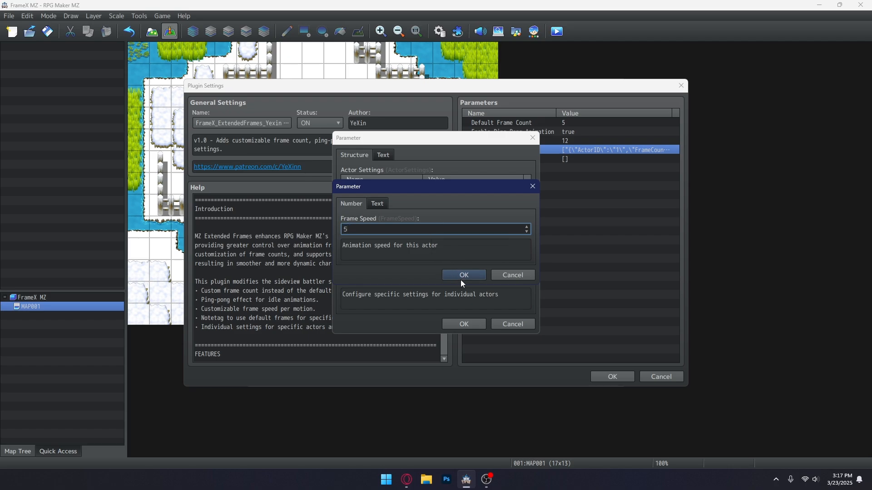
pyautogui.click(463, 275)
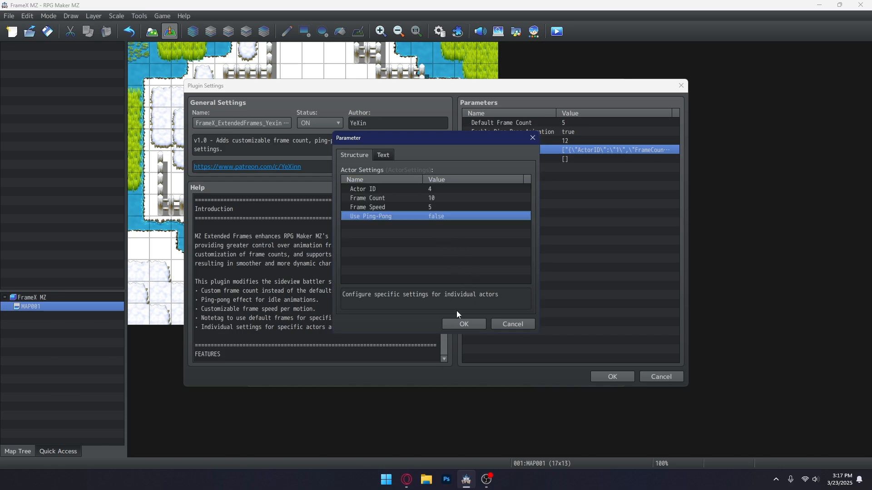
pyautogui.click(463, 324)
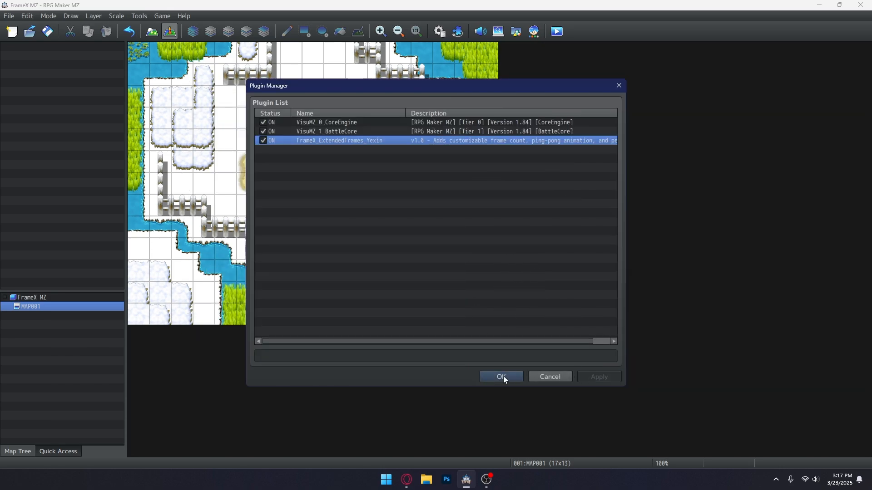
pyautogui.click(499, 377)
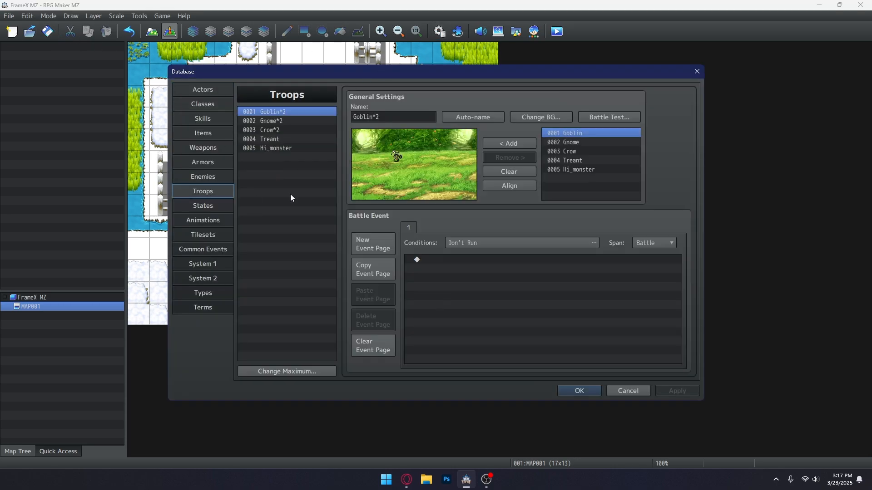
pyautogui.moveTo(326, 186)
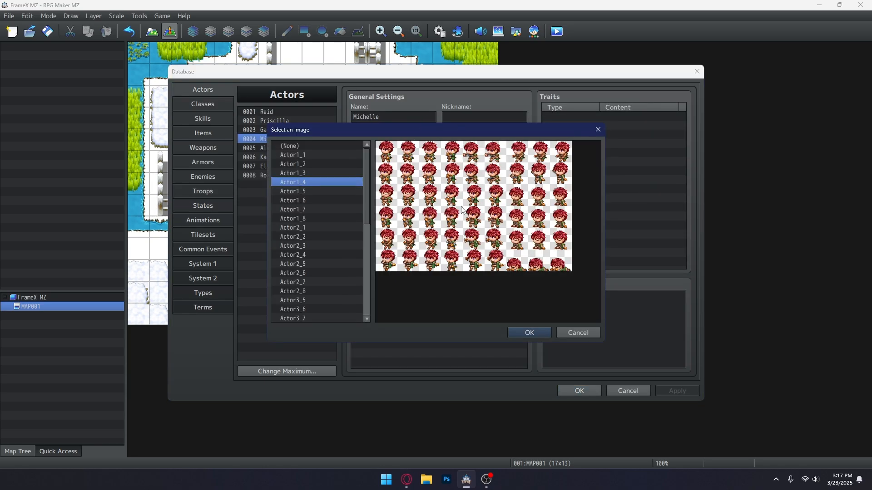
# Check Michelle's battler image picker, then start a Goblin*2 battle test with the default party.
pyautogui.scroll(-3)
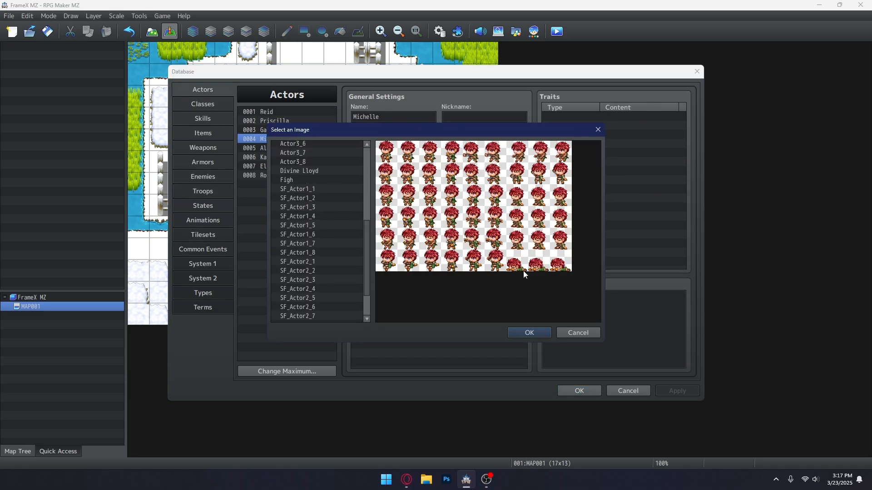
pyautogui.moveTo(534, 301)
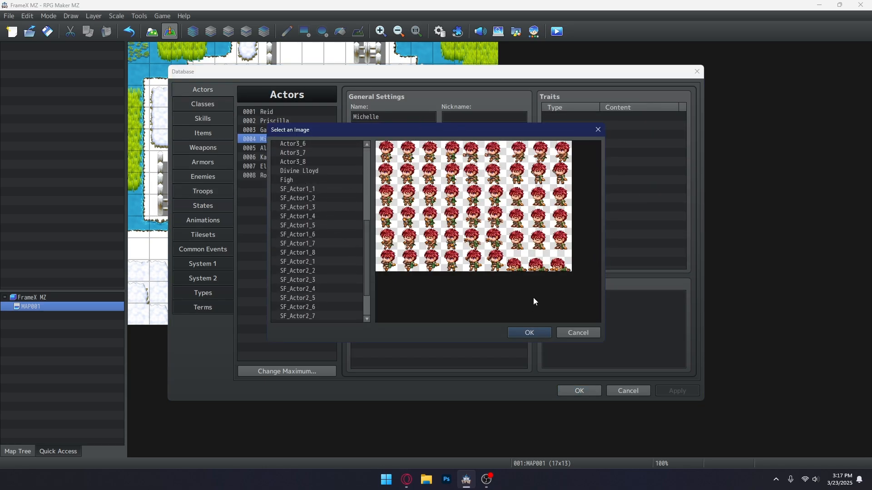
pyautogui.click(528, 332)
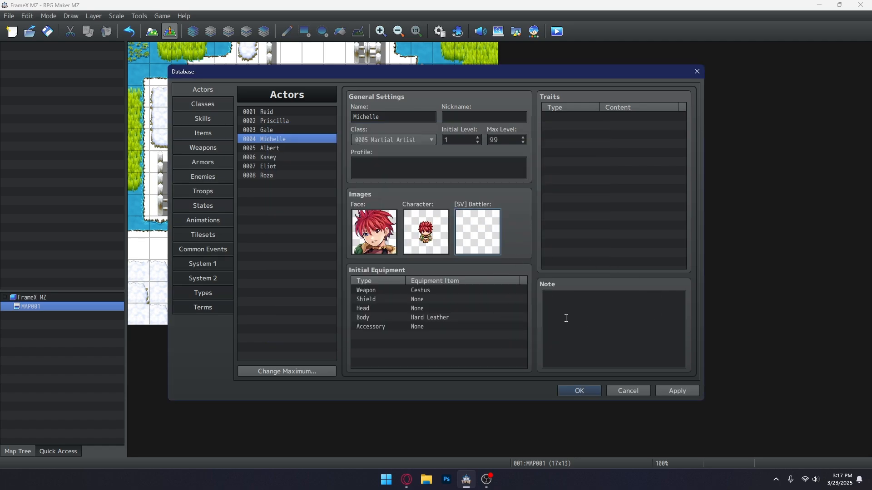
pyautogui.click(202, 191)
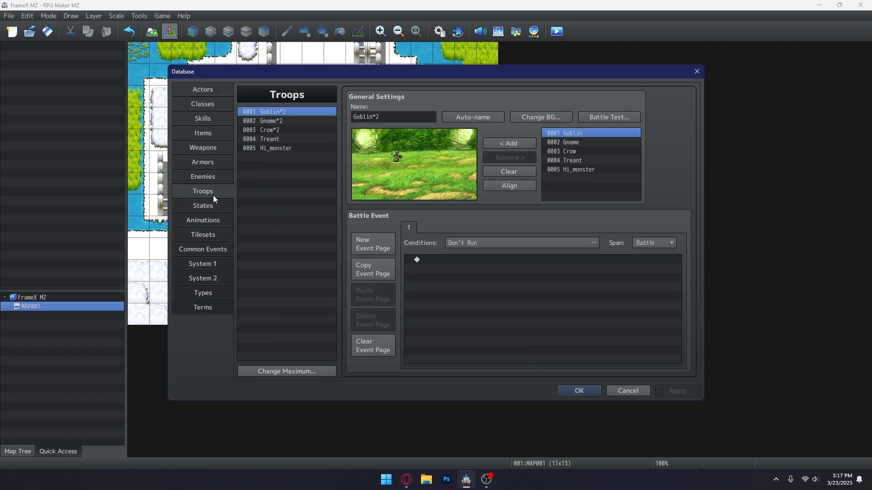
pyautogui.click(608, 117)
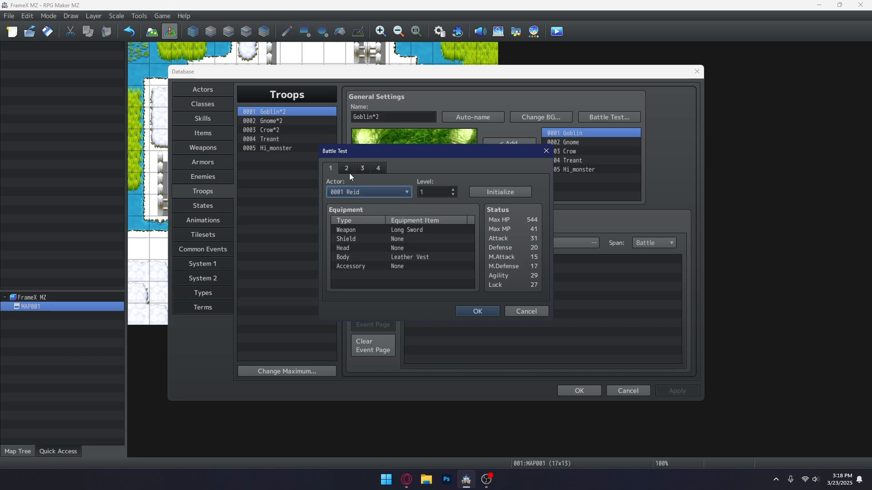
pyautogui.click(524, 311)
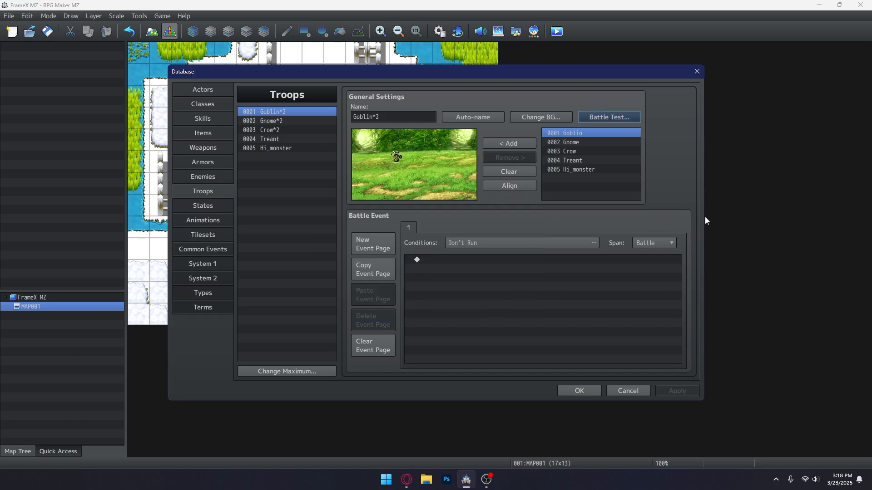
pyautogui.click(607, 117)
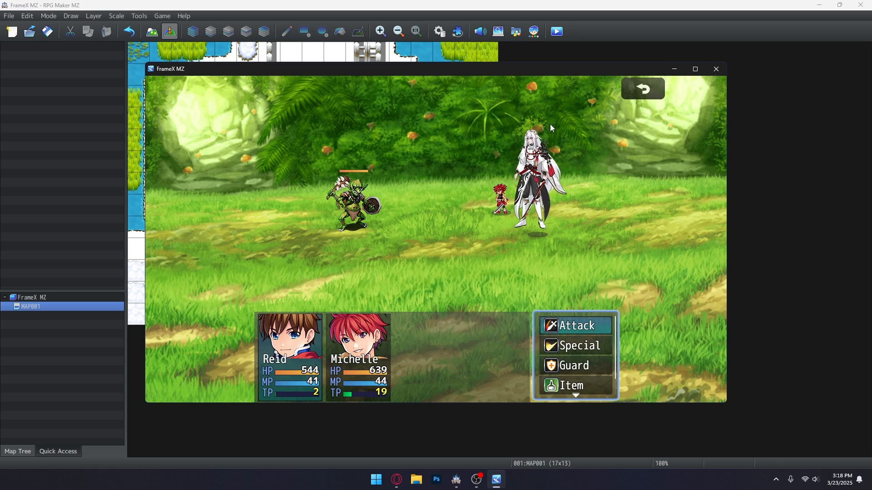
pyautogui.moveTo(651, 123)
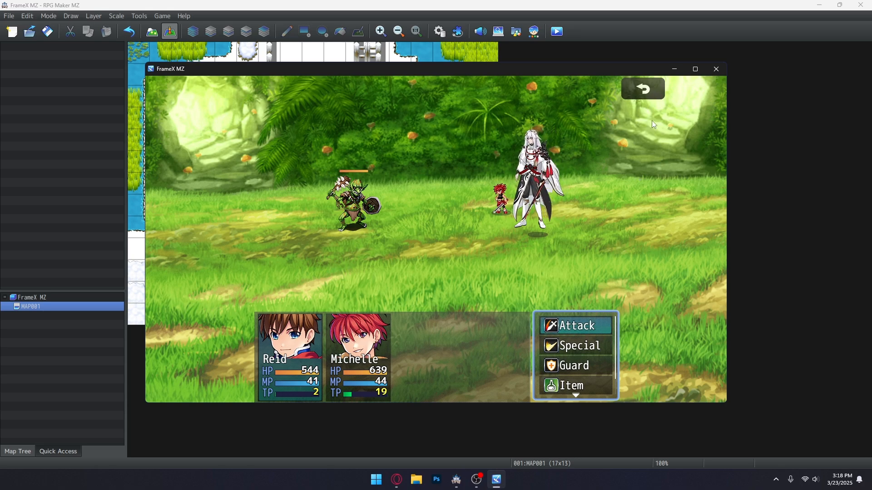
pyautogui.moveTo(715, 69)
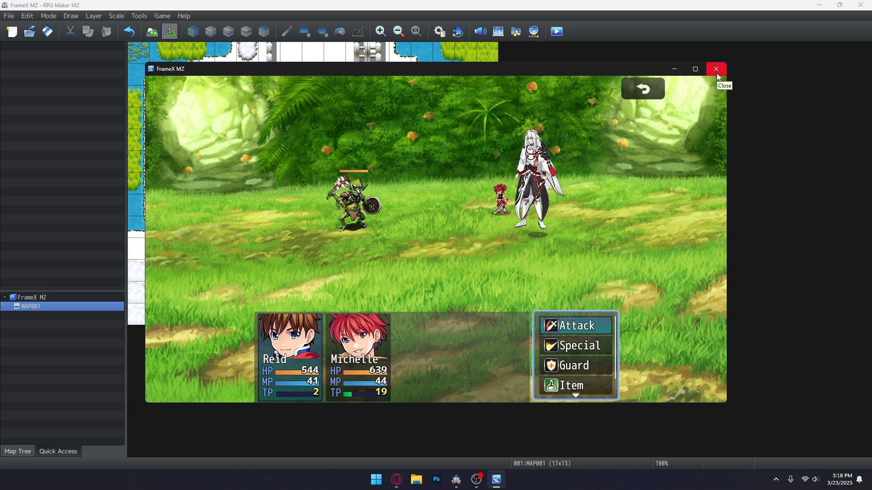
# Close the running Goblin*2 test battle window.
pyautogui.click(716, 69)
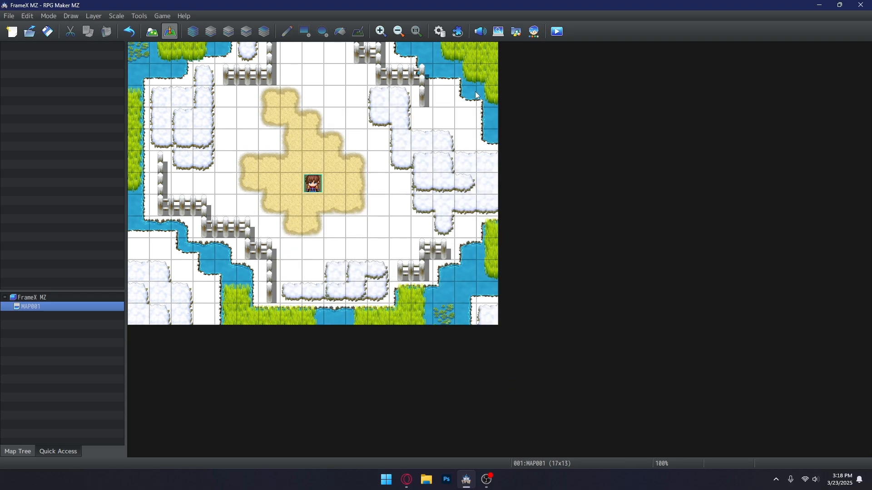
# Start another Goblin*2 battle test and close the DevTools window.
pyautogui.click(609, 117)
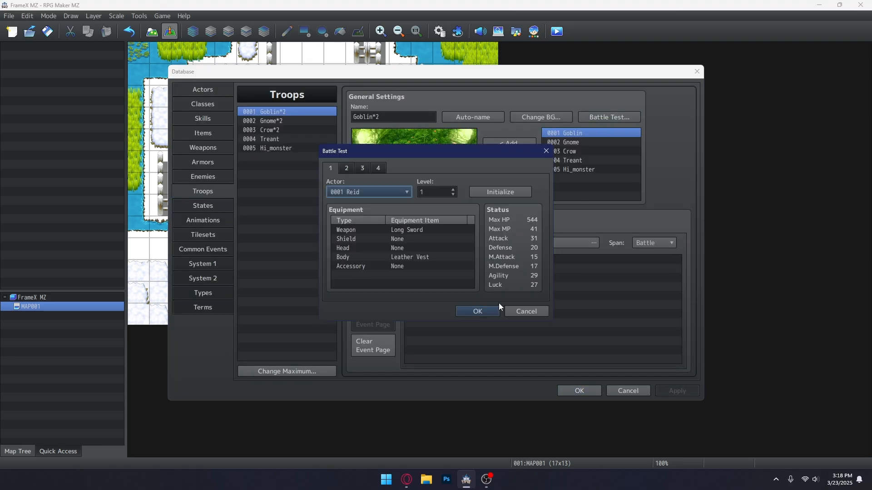
pyautogui.click(475, 311)
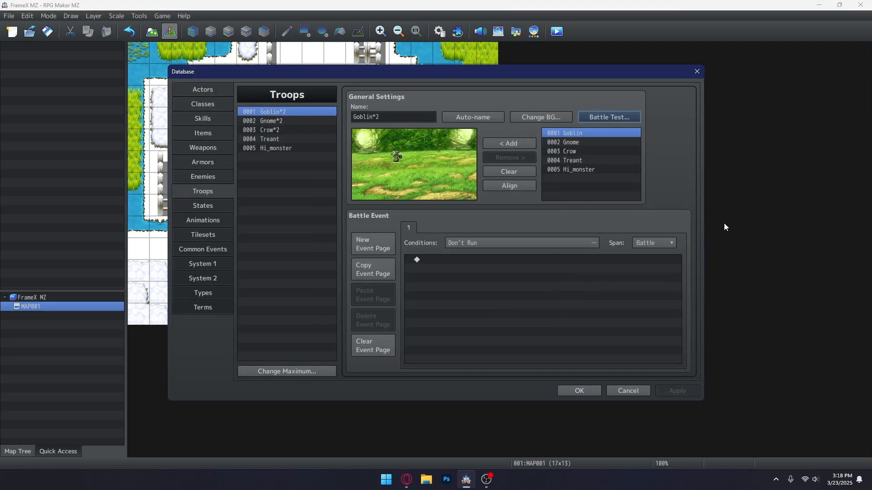
pyautogui.click(608, 116)
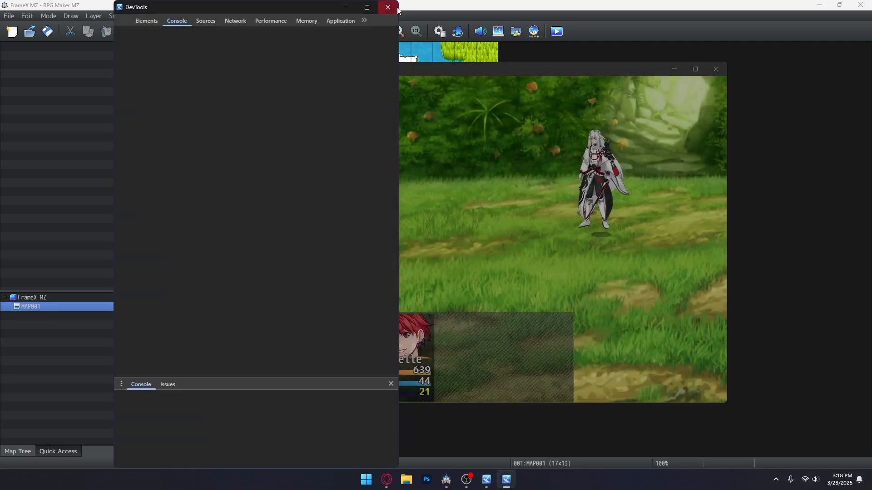
pyautogui.click(387, 6)
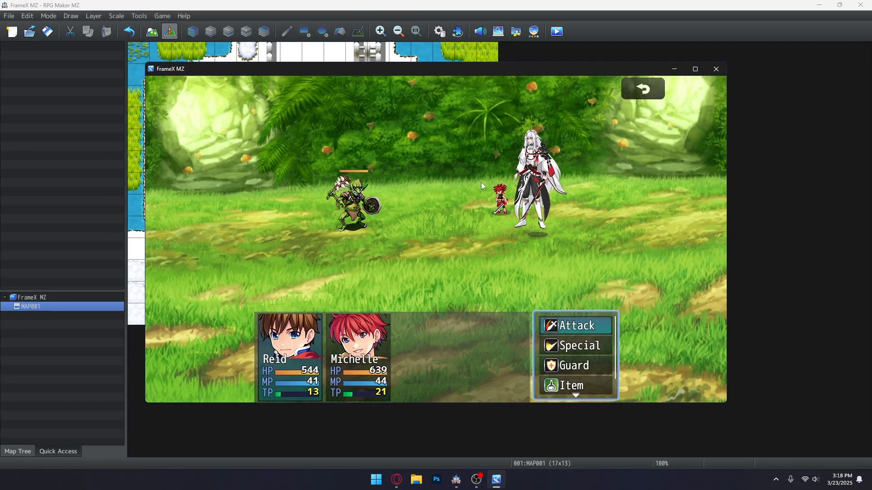
pyautogui.moveTo(470, 381)
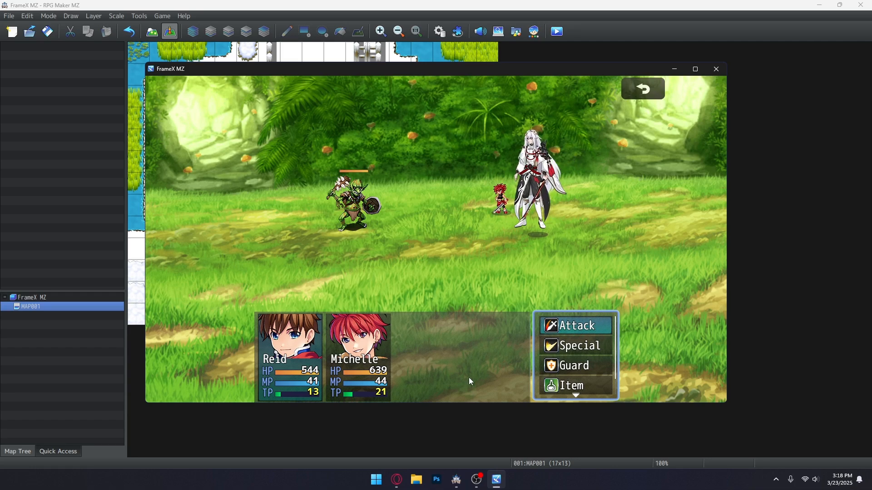